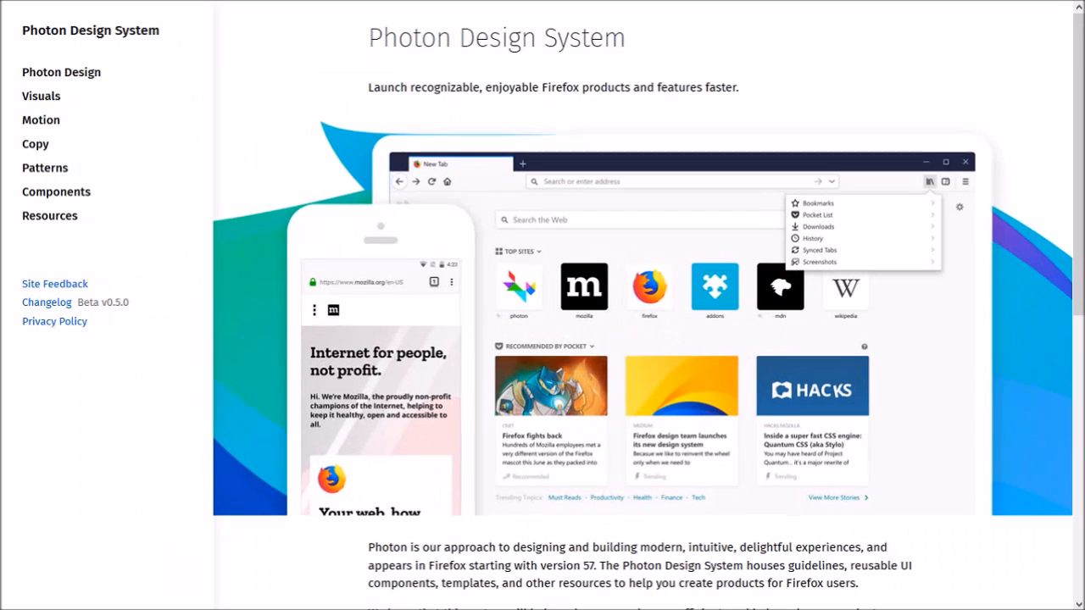
- Show the Bookmarks sidebar and bring up the hamburger main menu
{"action": "left_click", "coordinate": [222, 11]}
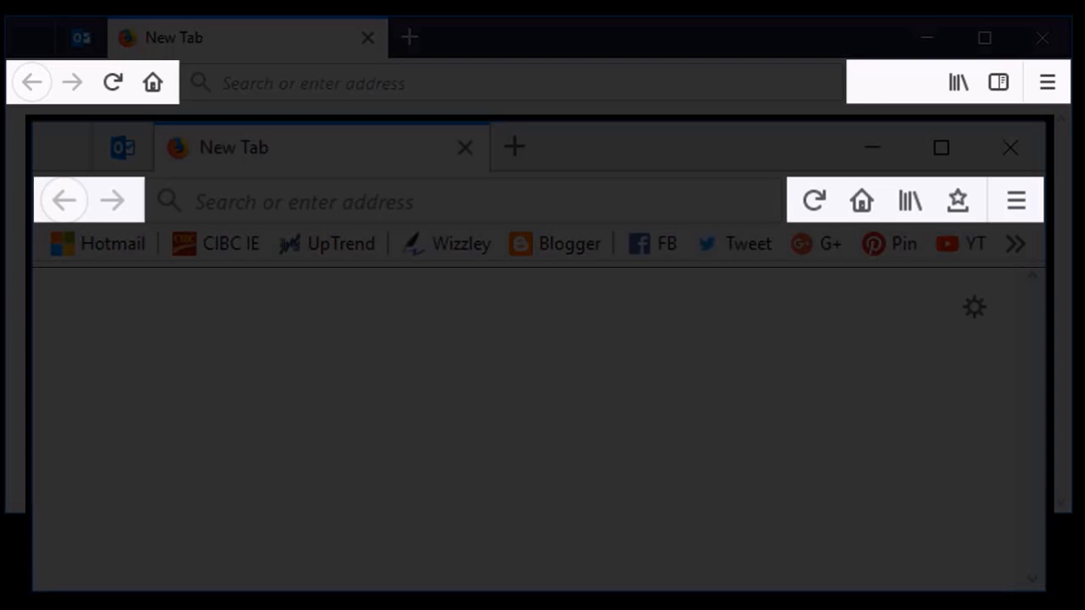
{"action": "left_click", "coordinate": [997, 82]}
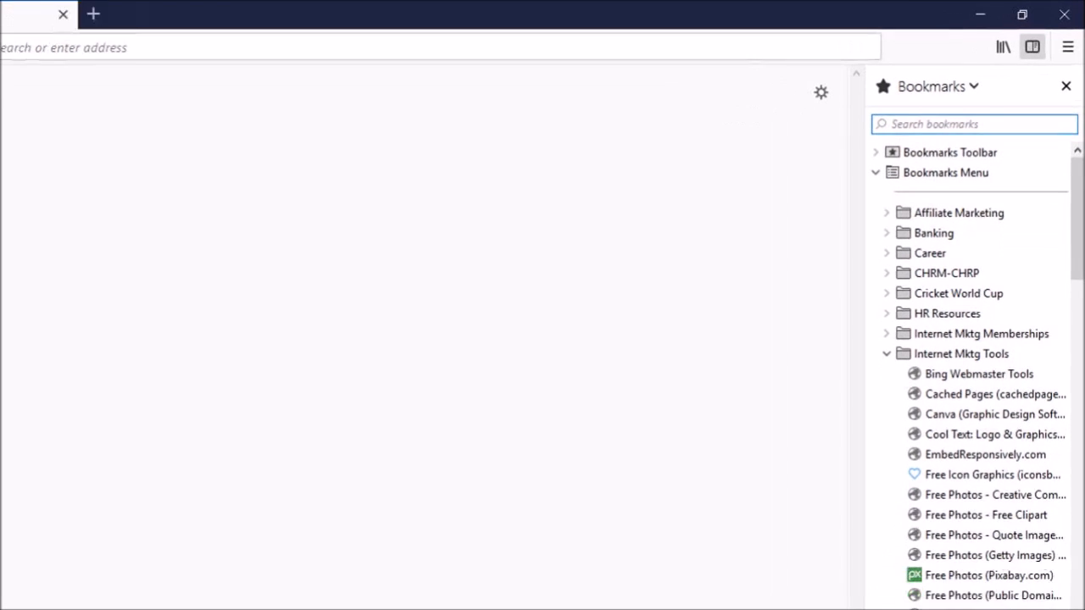
{"action": "left_click", "coordinate": [1068, 48]}
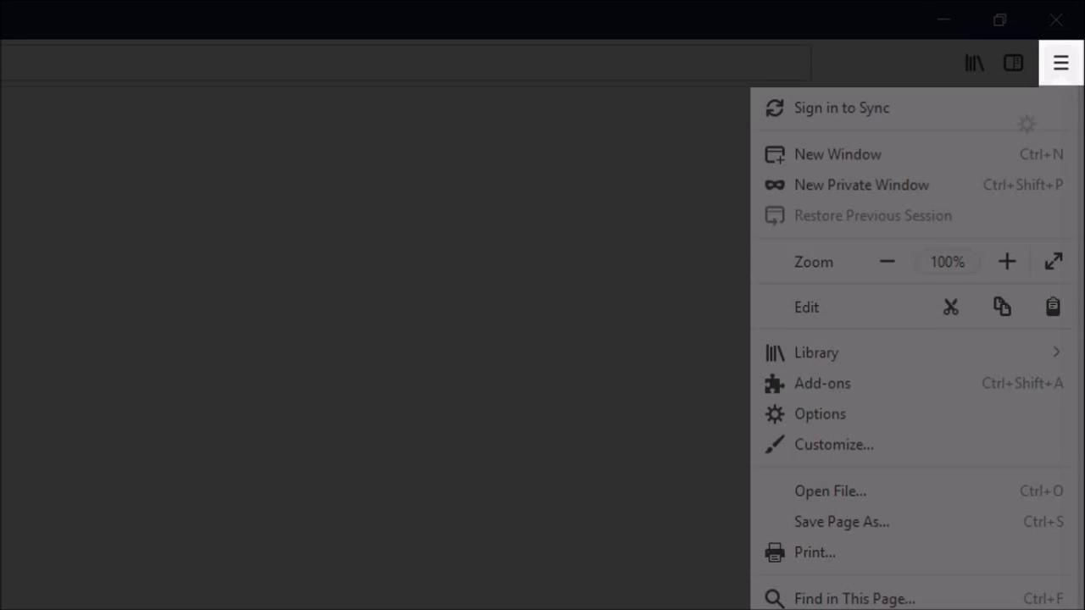
{"action": "mouse_move", "coordinate": [834, 444]}
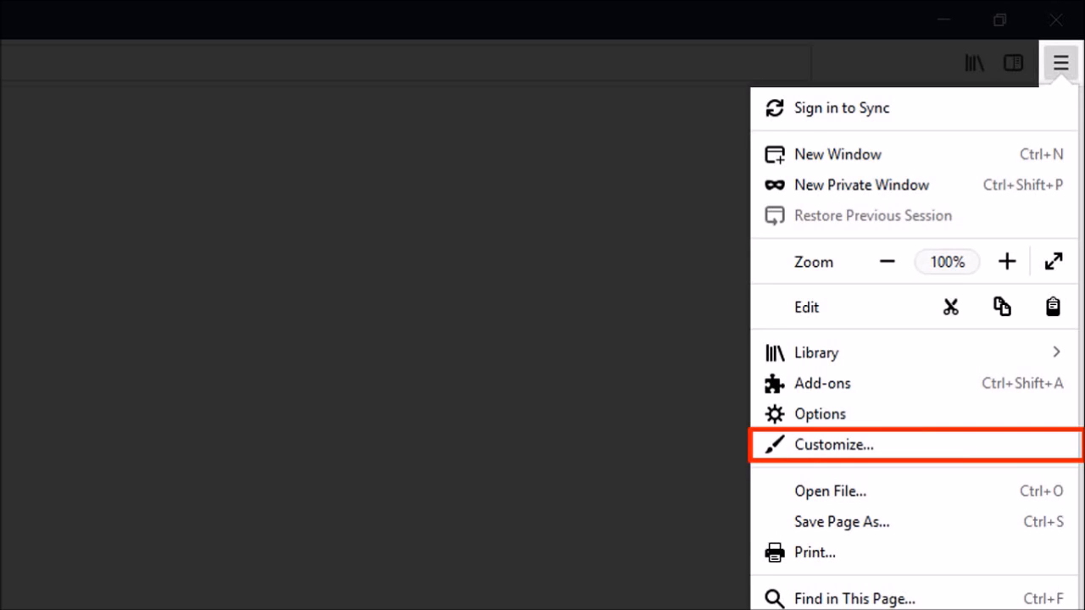
- Enter Customize mode from the main menu
{"action": "left_click", "coordinate": [834, 444]}
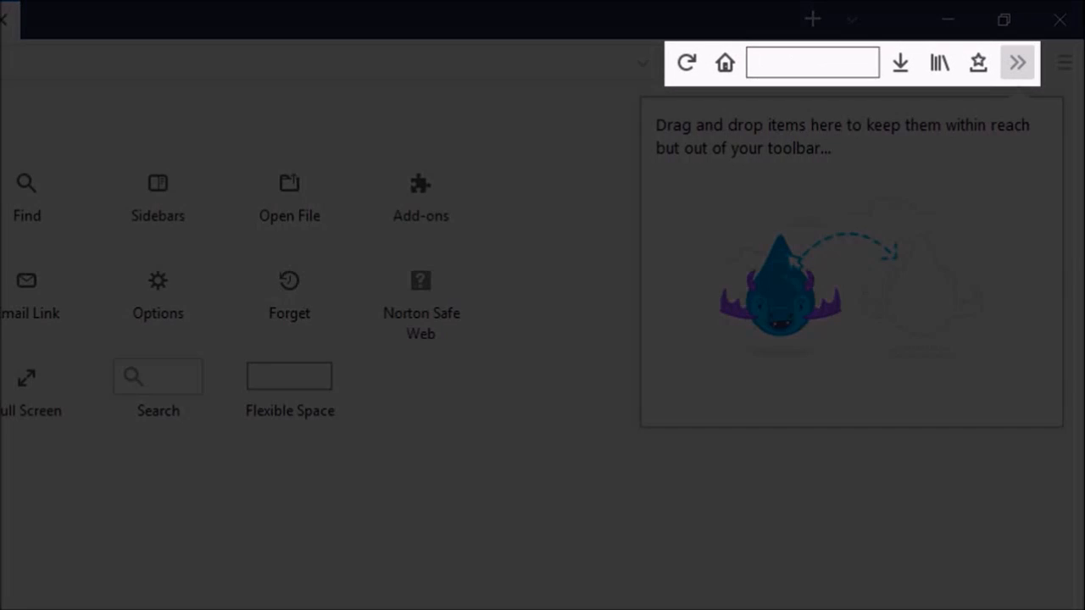
- Remove the flexible blank space item from the toolbar via its context menu
{"action": "left_click", "coordinate": [810, 61]}
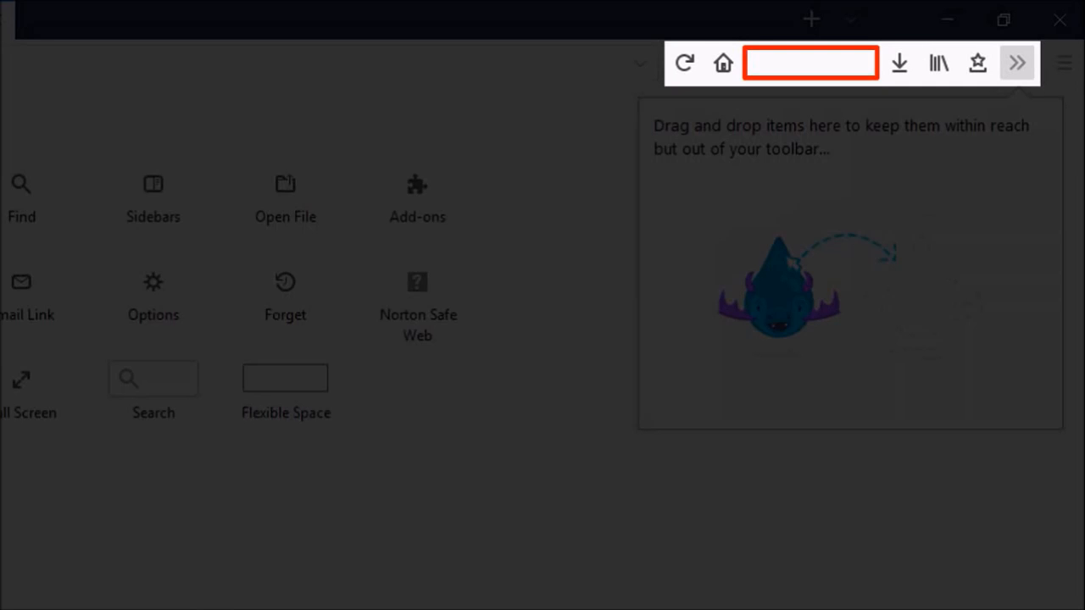
{"action": "right_click", "coordinate": [811, 63]}
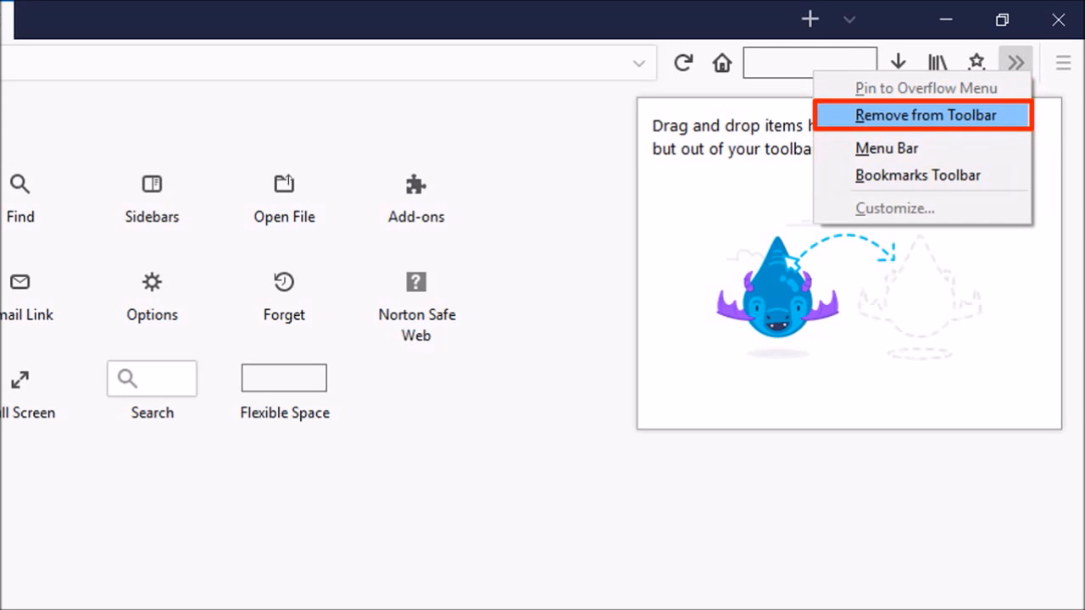
{"action": "left_click", "coordinate": [926, 115]}
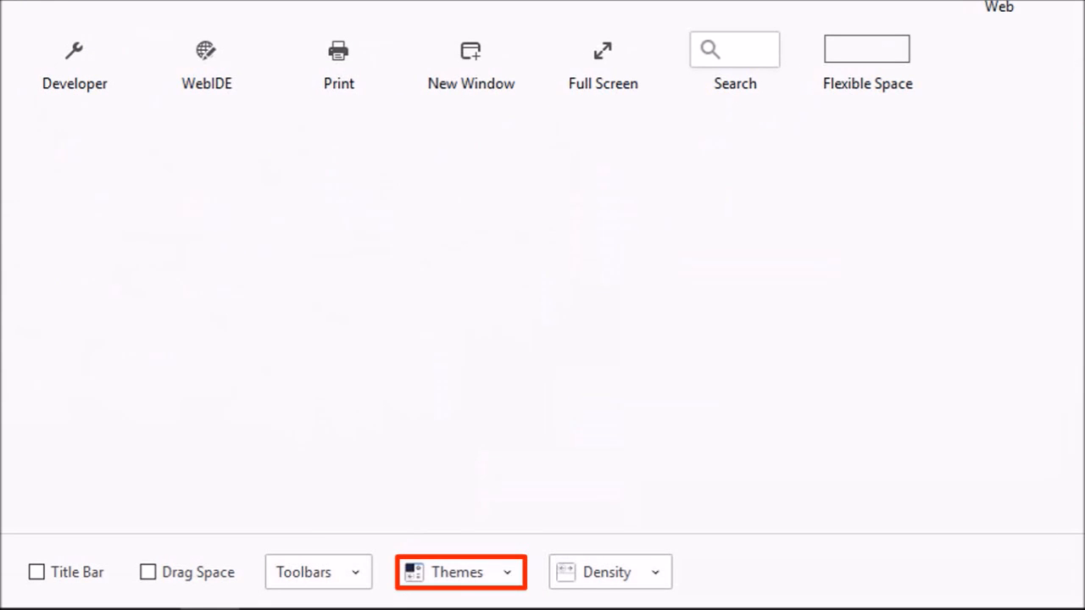
- Apply the Light theme from the Themes list in Customize
{"action": "left_click", "coordinate": [461, 573]}
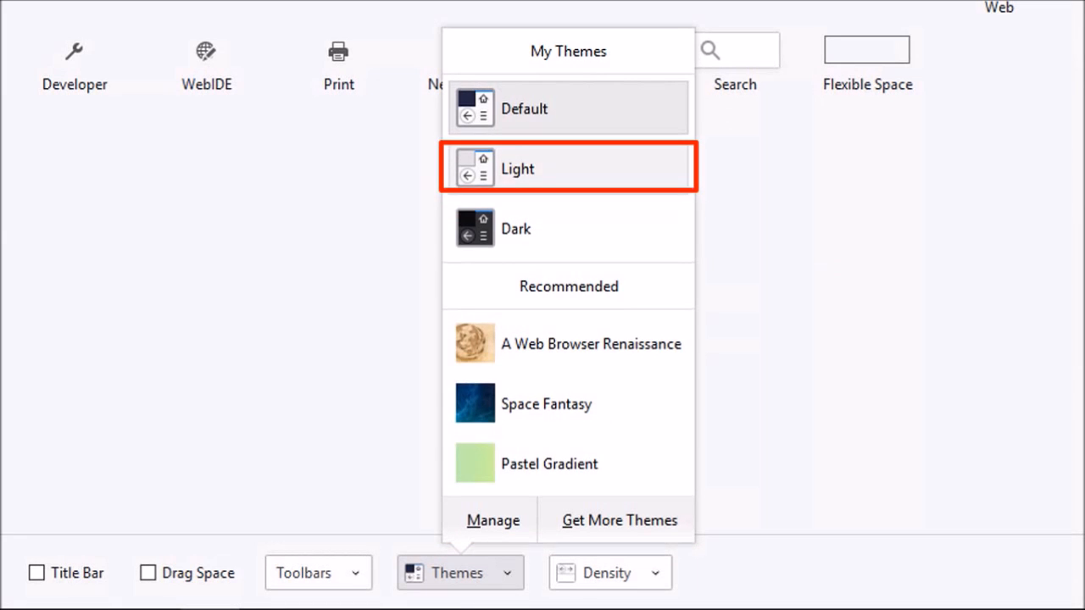
{"action": "left_click", "coordinate": [608, 573]}
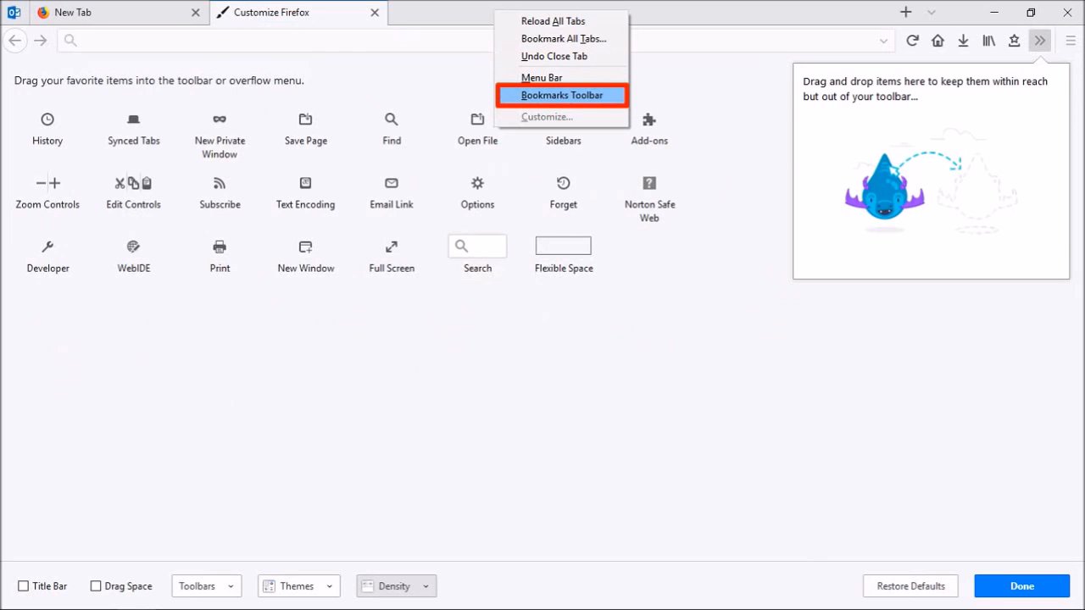
- Turn on the Bookmarks Toolbar so it shows below the address bar
{"action": "left_click", "coordinate": [563, 95]}
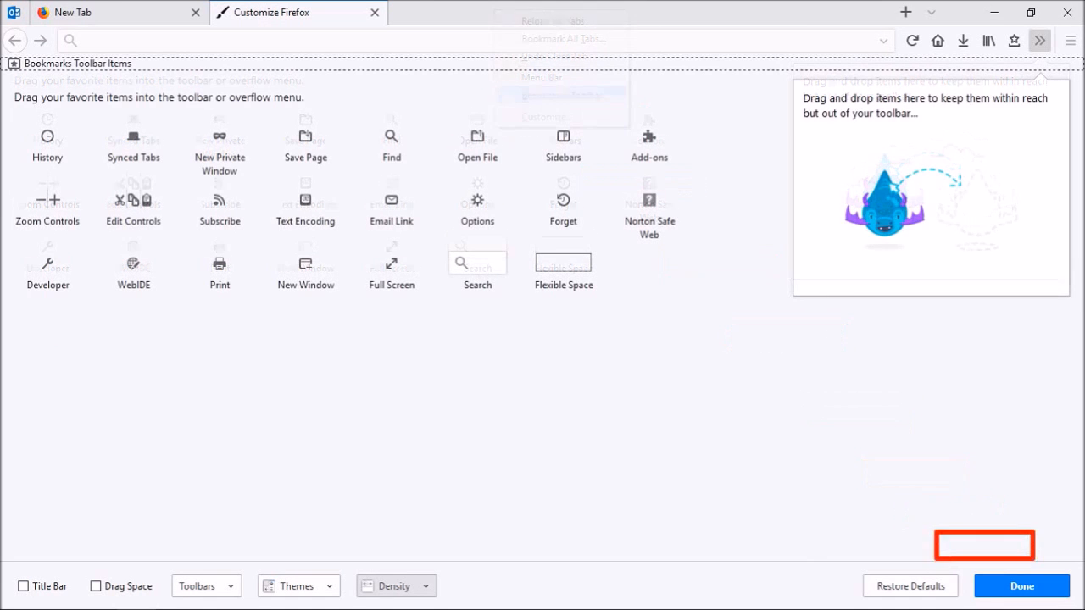